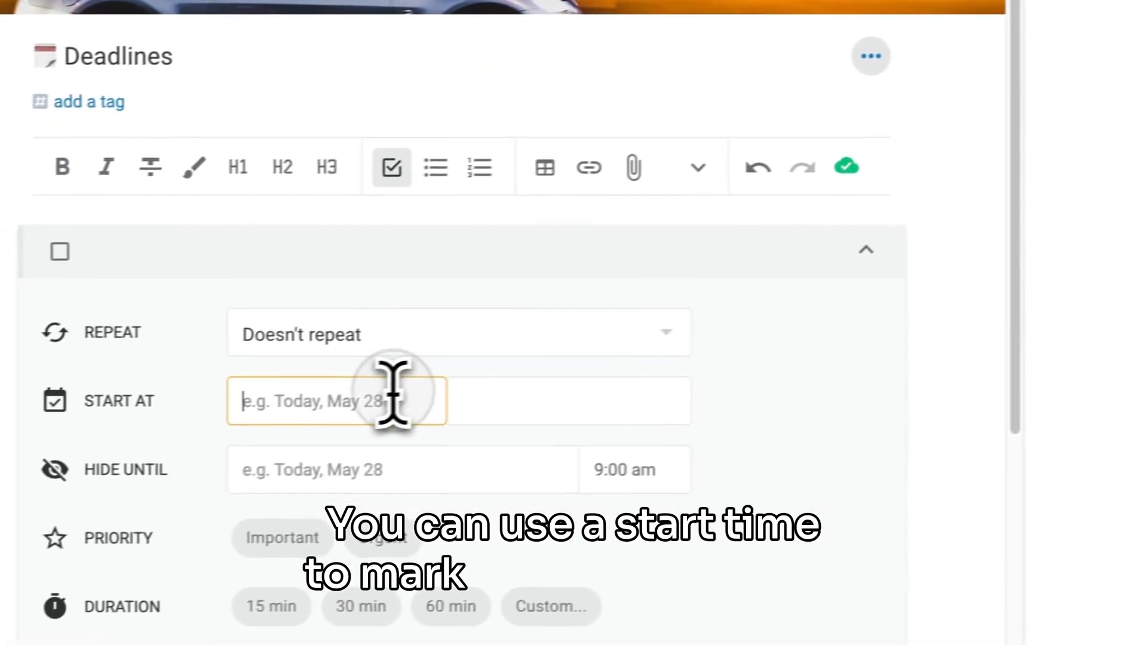
# Name the new task 'Renew passport' in the Deadlines note
pyautogui.click(337, 401)
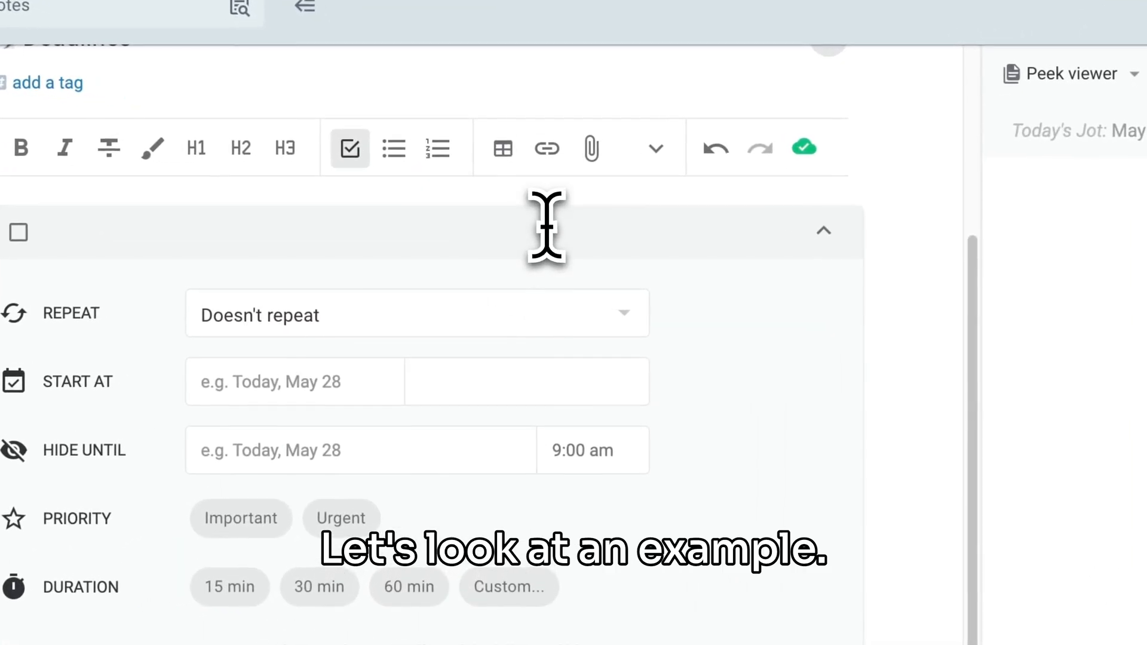
pyautogui.write('Renew passport')
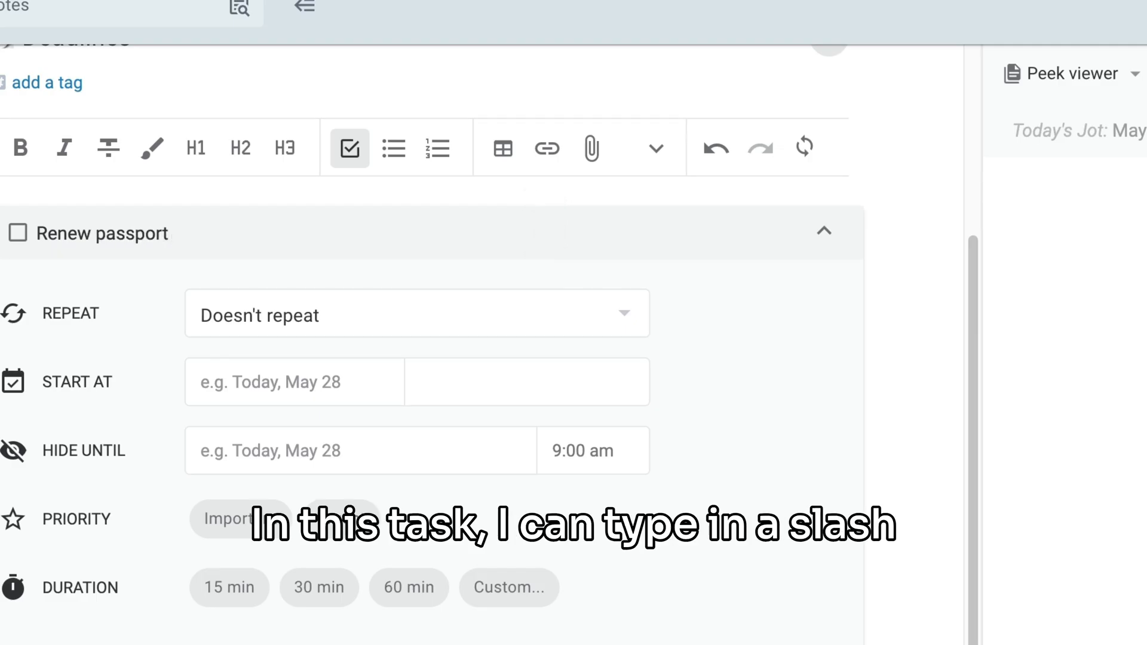
# Give Renew passport a deadline of Friday, Jun 20 via the /deadline command
pyautogui.write('/de')
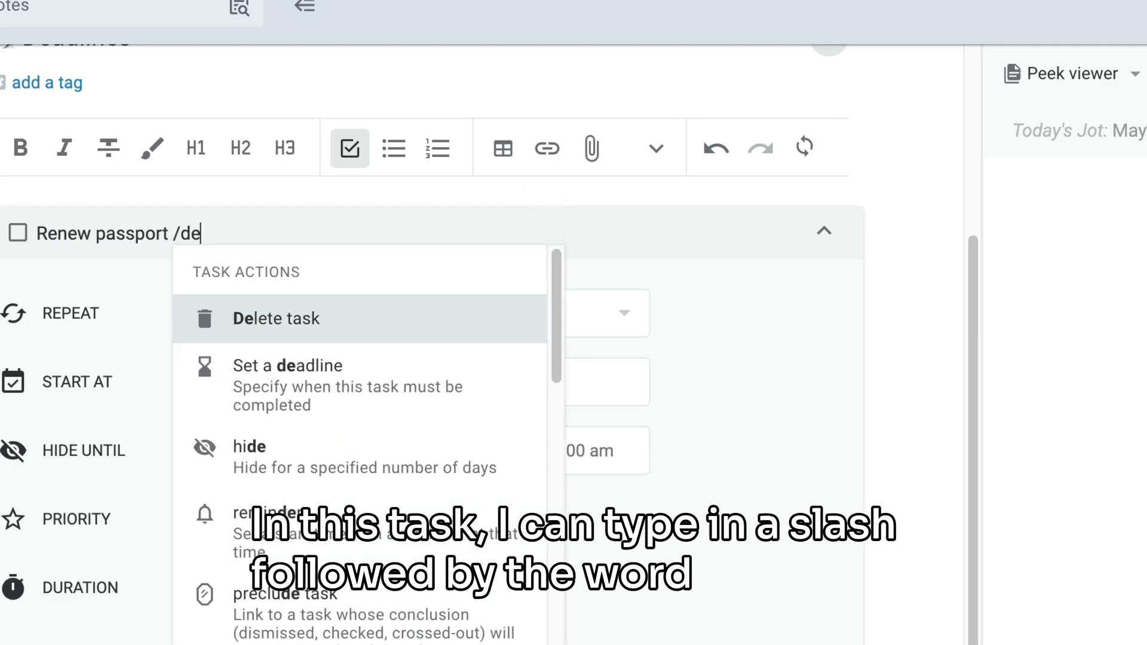
pyautogui.write('ad')
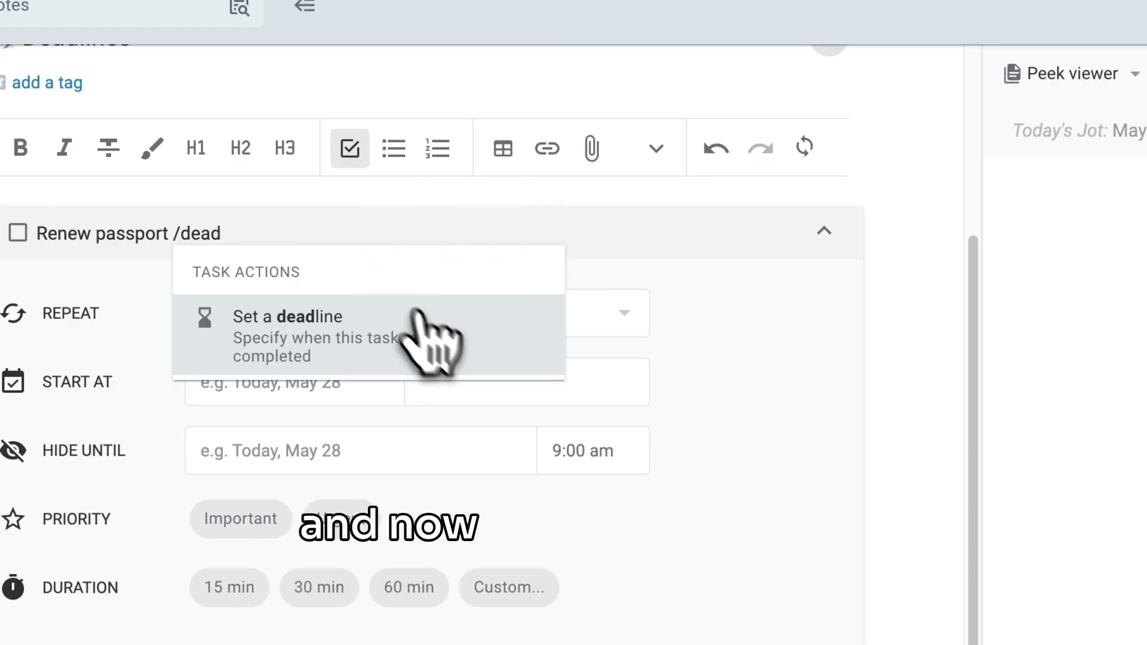
pyautogui.click(287, 316)
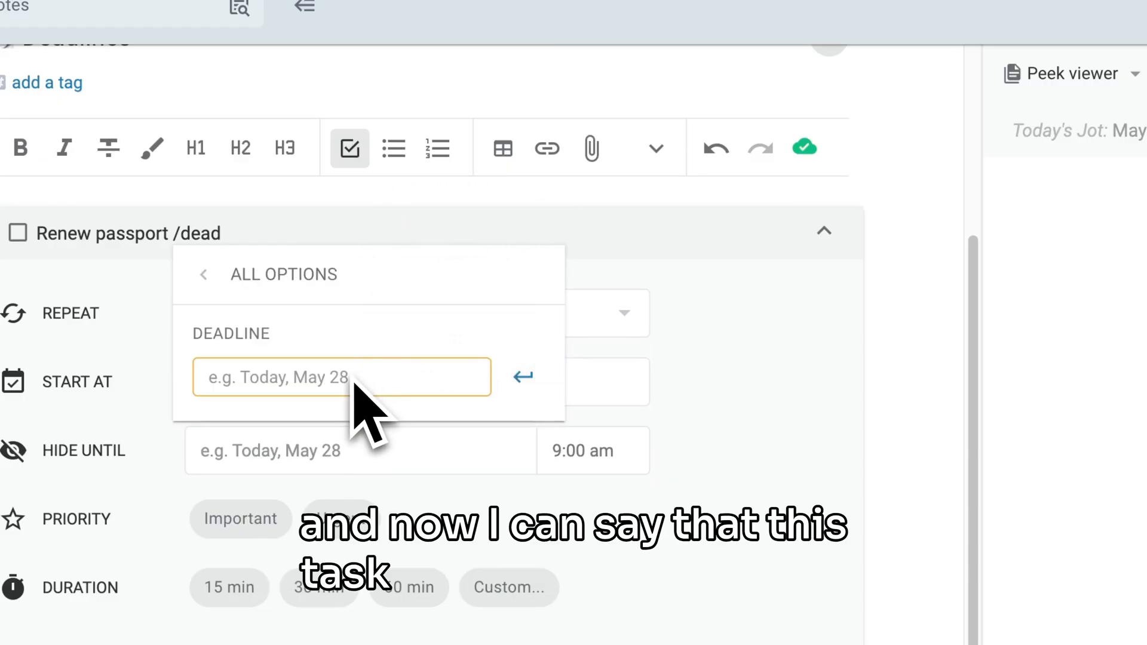
pyautogui.write('j')
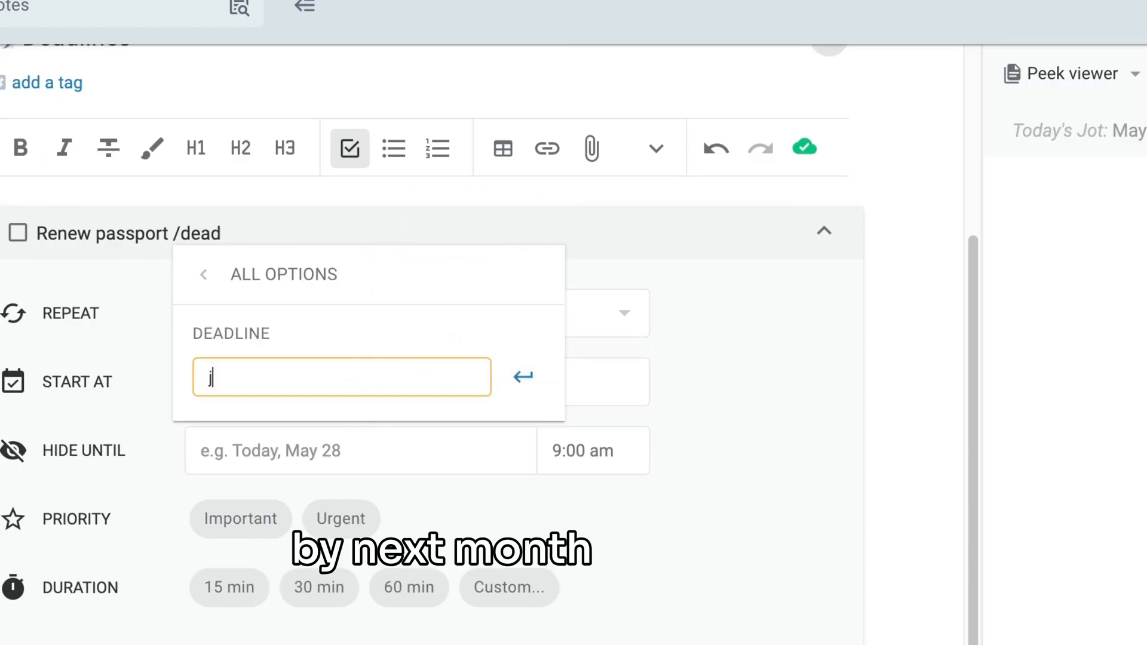
pyautogui.write('june 20')
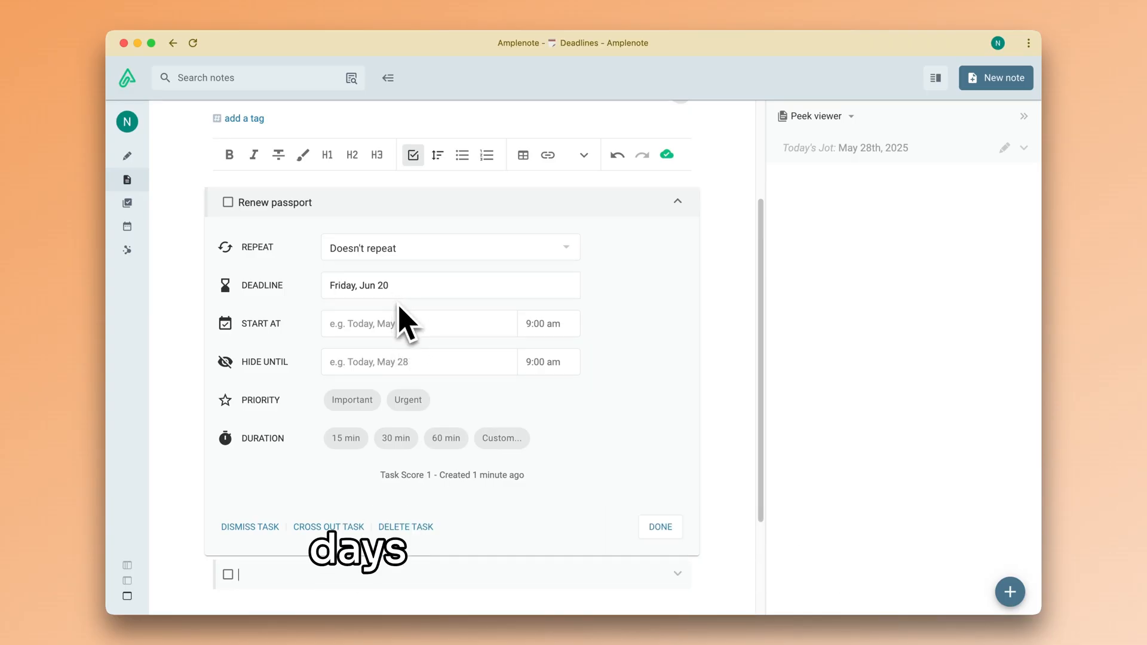
# Start Renew passport 2 days before its deadline, on Wednesday, Jun 18 at 9:00 am
pyautogui.click(420, 324)
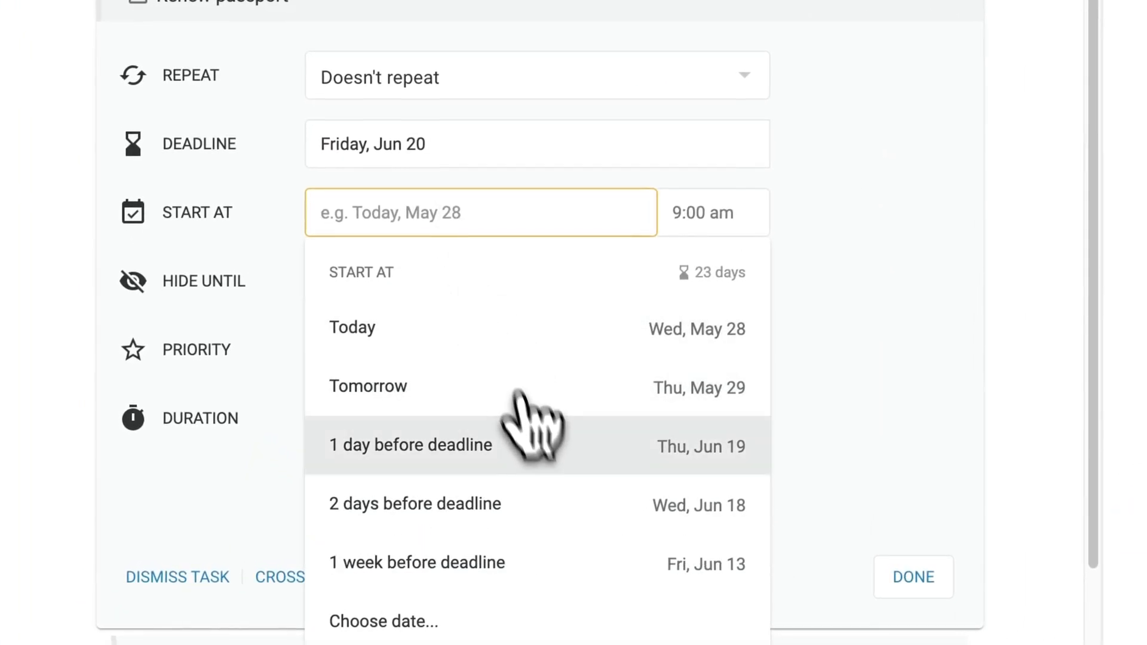
pyautogui.click(414, 503)
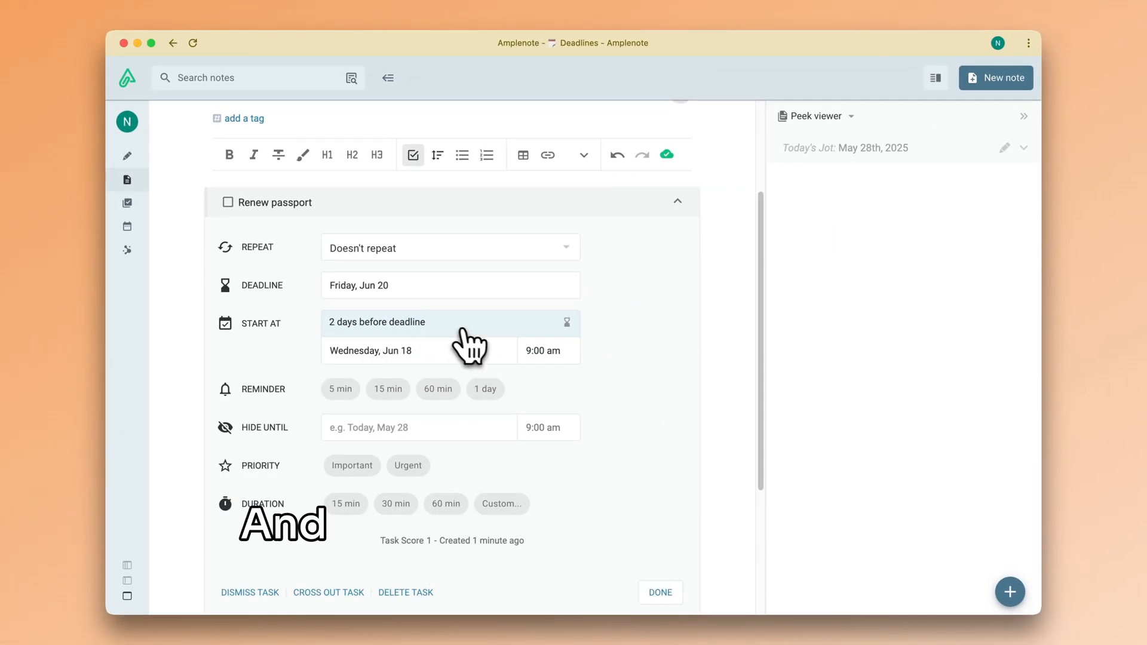
pyautogui.moveTo(466, 304)
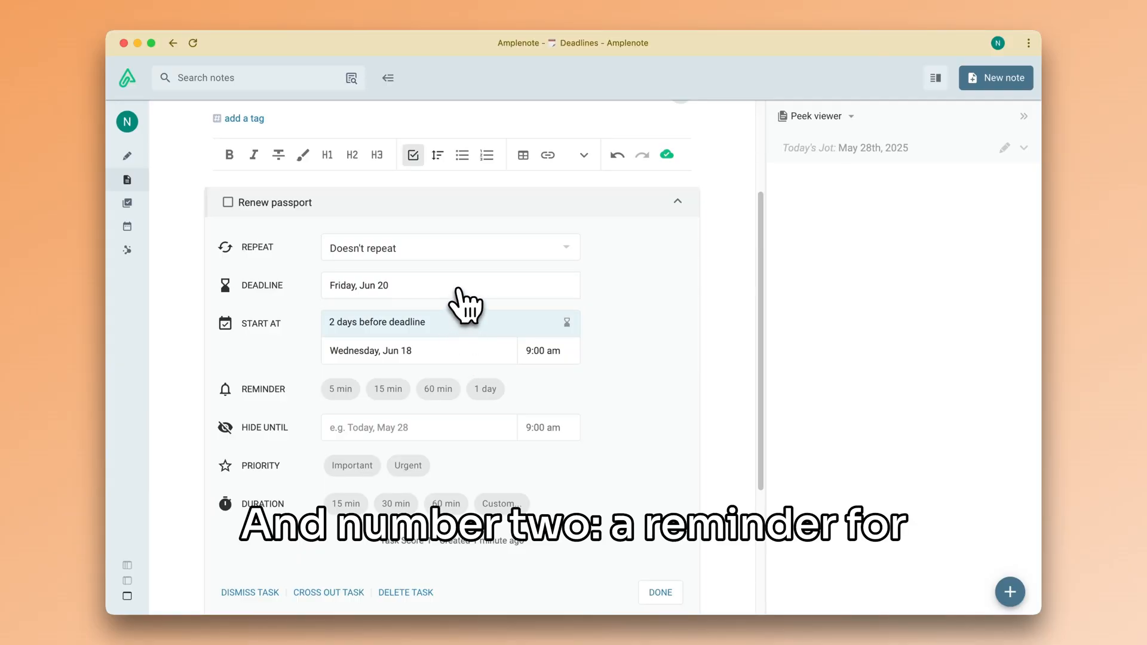
pyautogui.moveTo(387, 308)
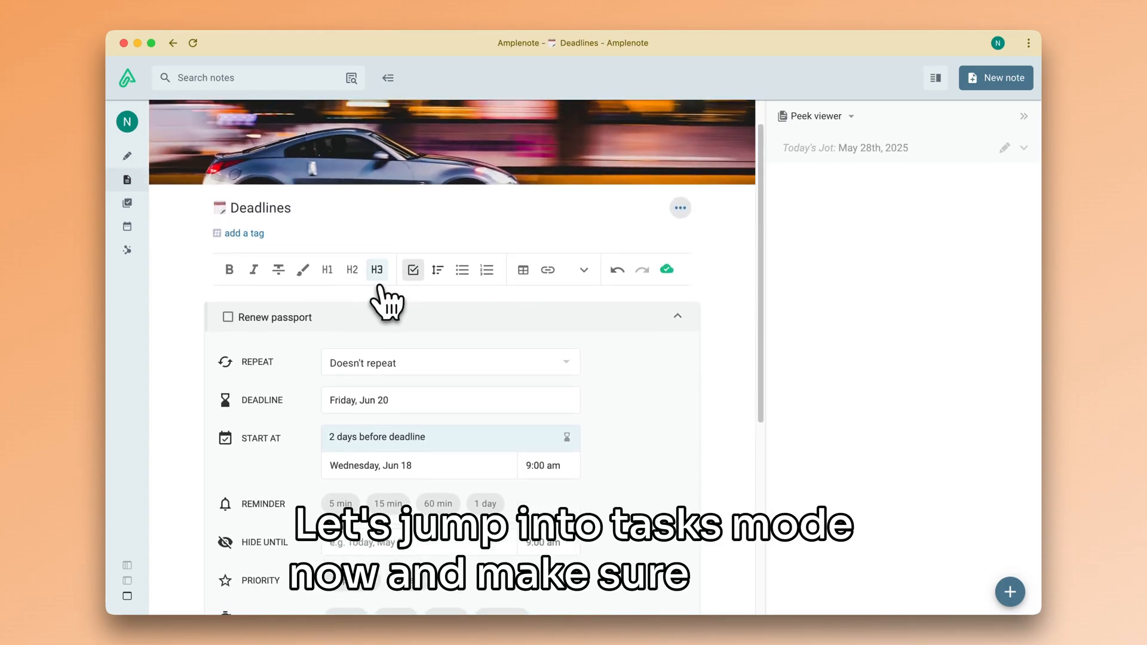
# Show All tasks in Tasks mode and find Renew passport under Wednesday, Jun 18 2025
pyautogui.click(126, 203)
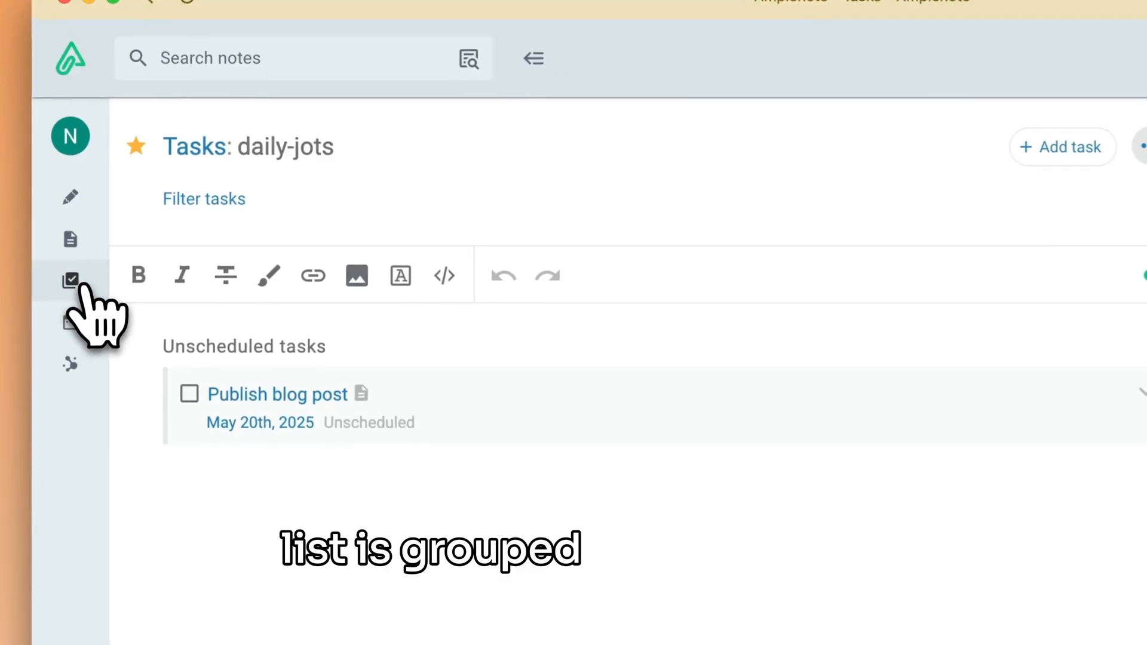
pyautogui.click(71, 280)
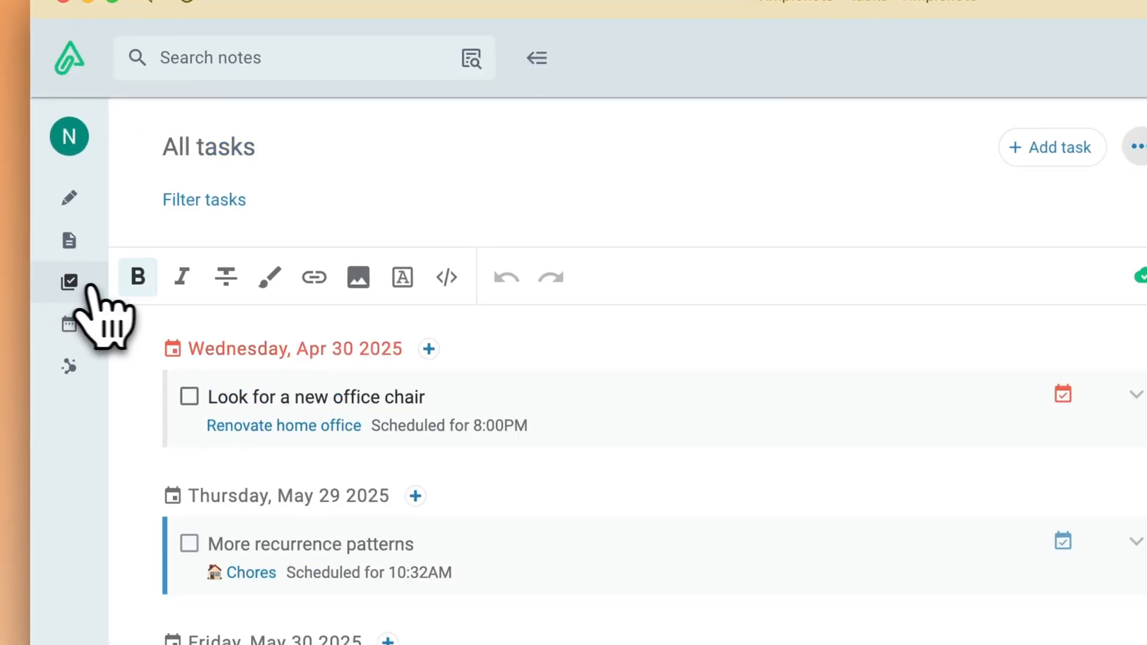
pyautogui.click(808, 205)
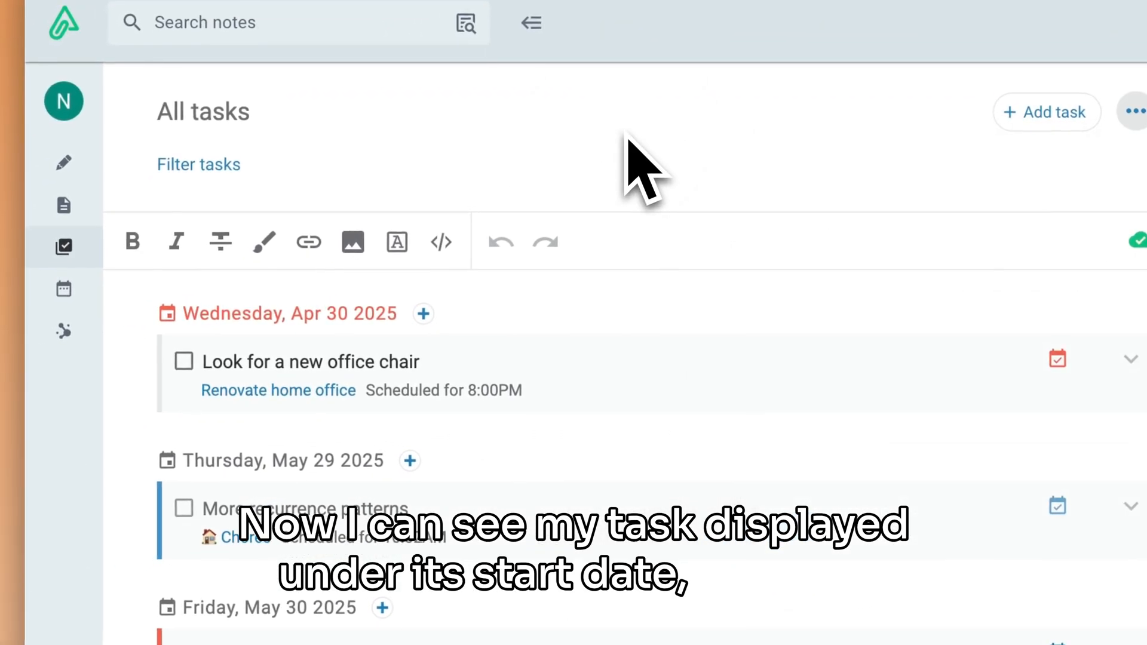
pyautogui.scroll(-3)
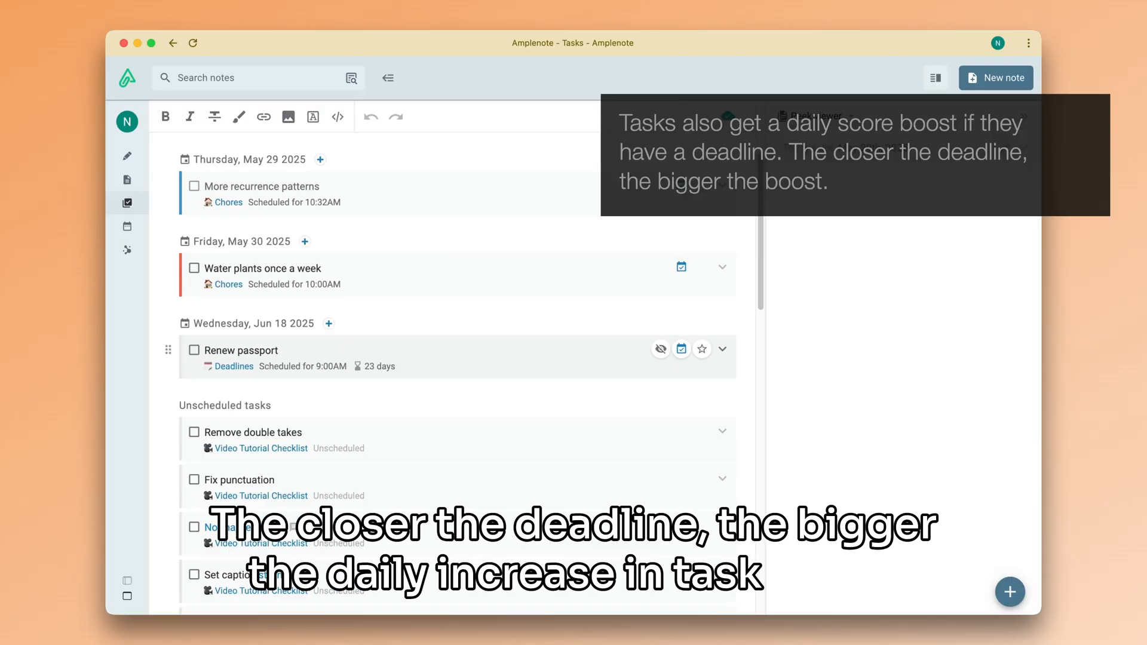
# Add a second task: 'Work on college application essay every day before Friday's deadline.'
pyautogui.click(234, 367)
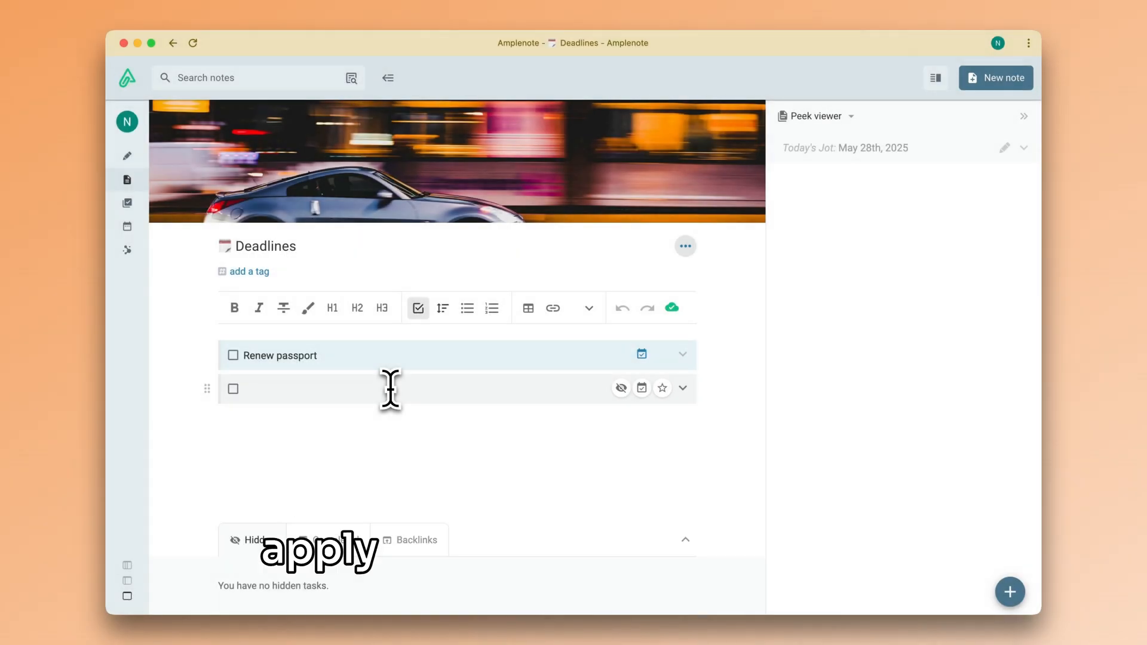
pyautogui.write('Wo')
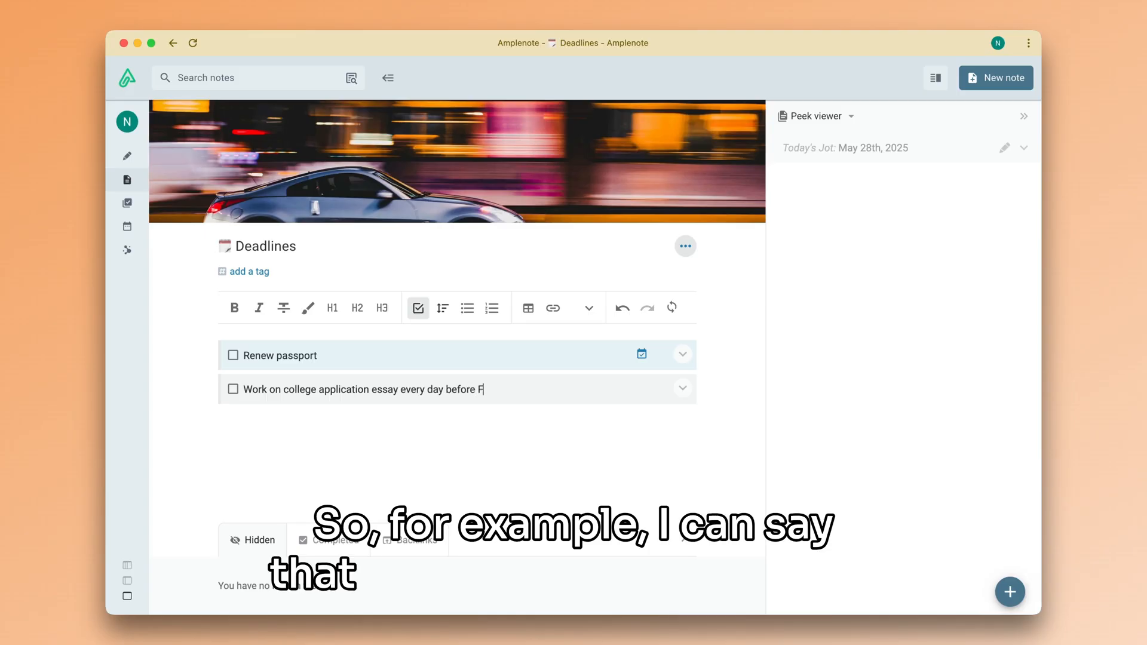
pyautogui.write("riday's deadline")
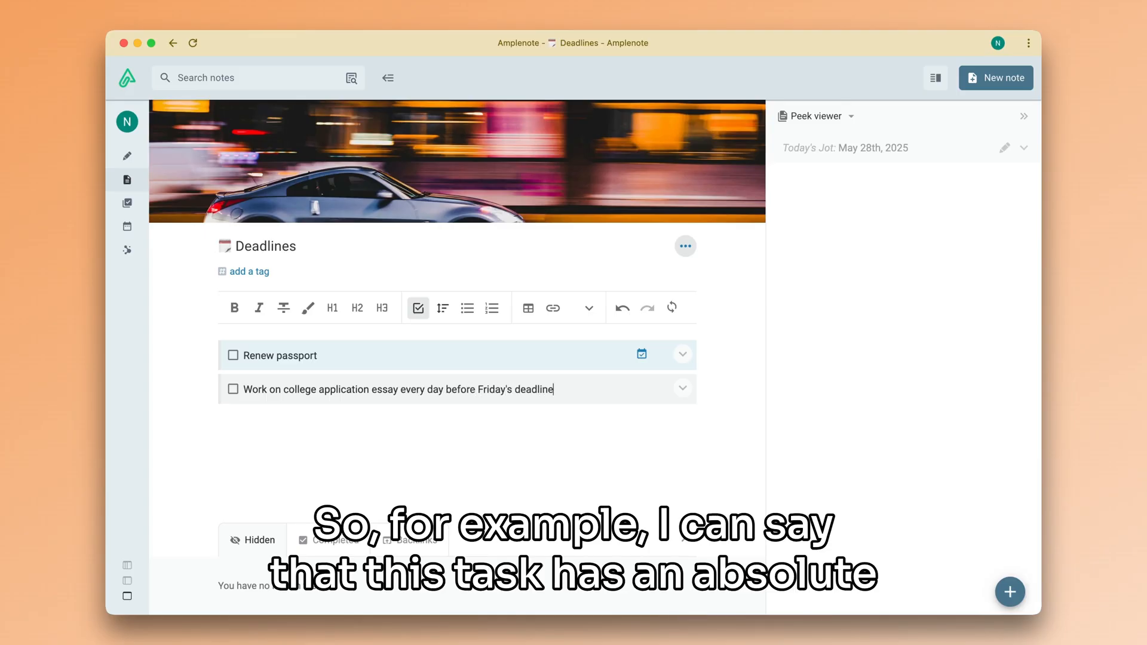
# Give the essay task a Friday, Jun 6 deadline that repeats on a fixed schedule
pyautogui.click(683, 389)
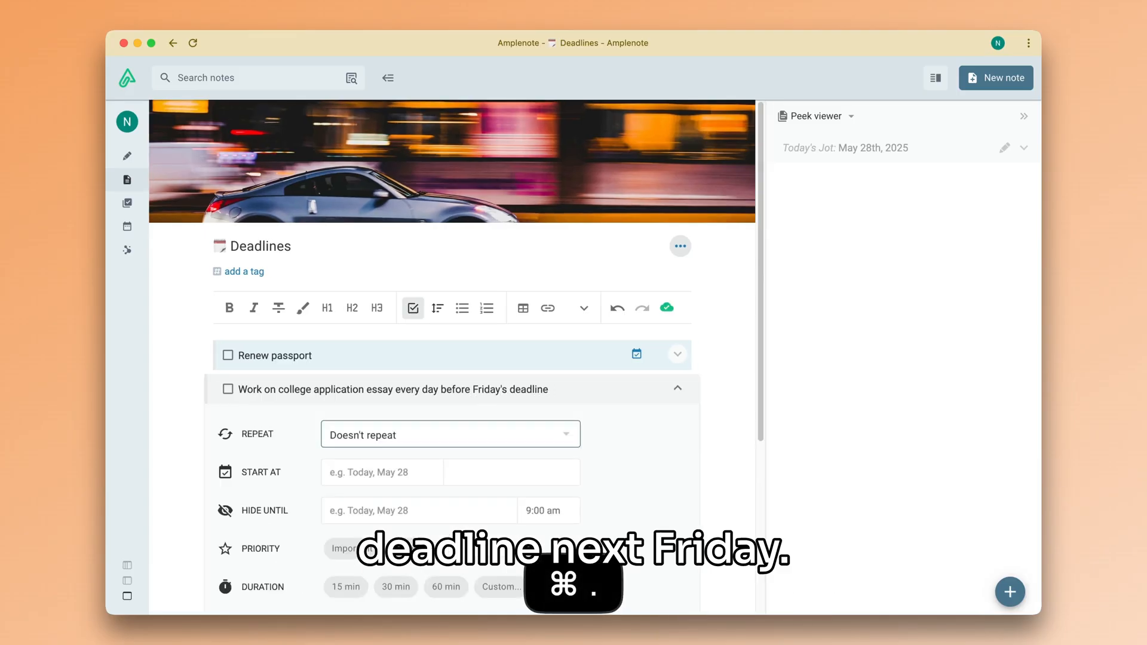
pyautogui.write('/dead')
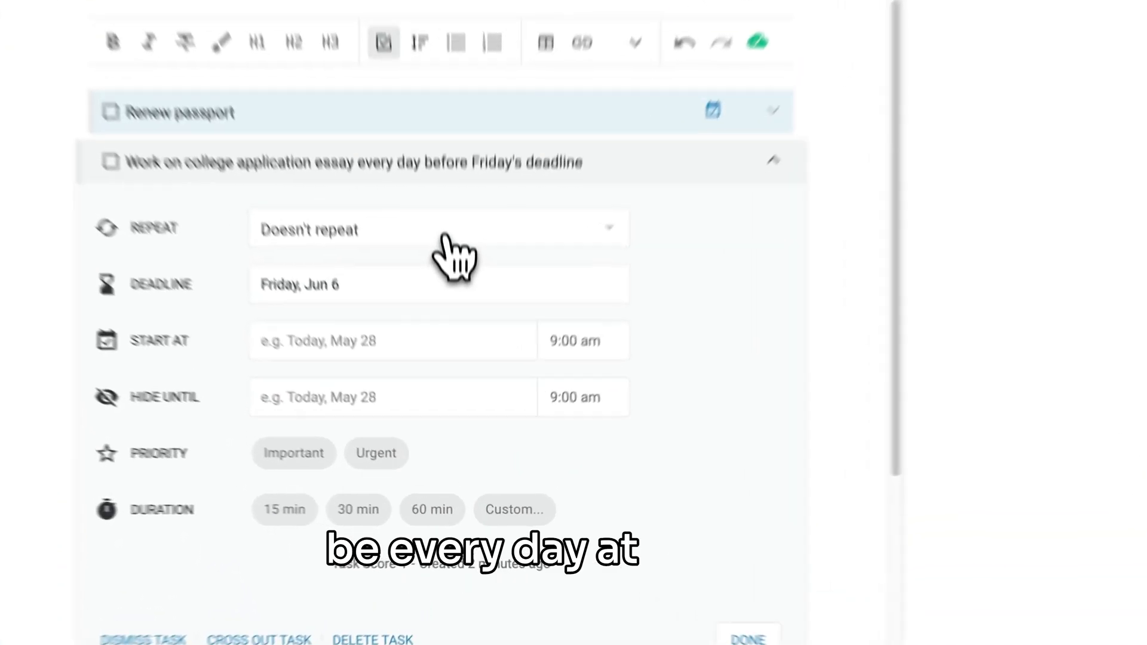
pyautogui.click(439, 229)
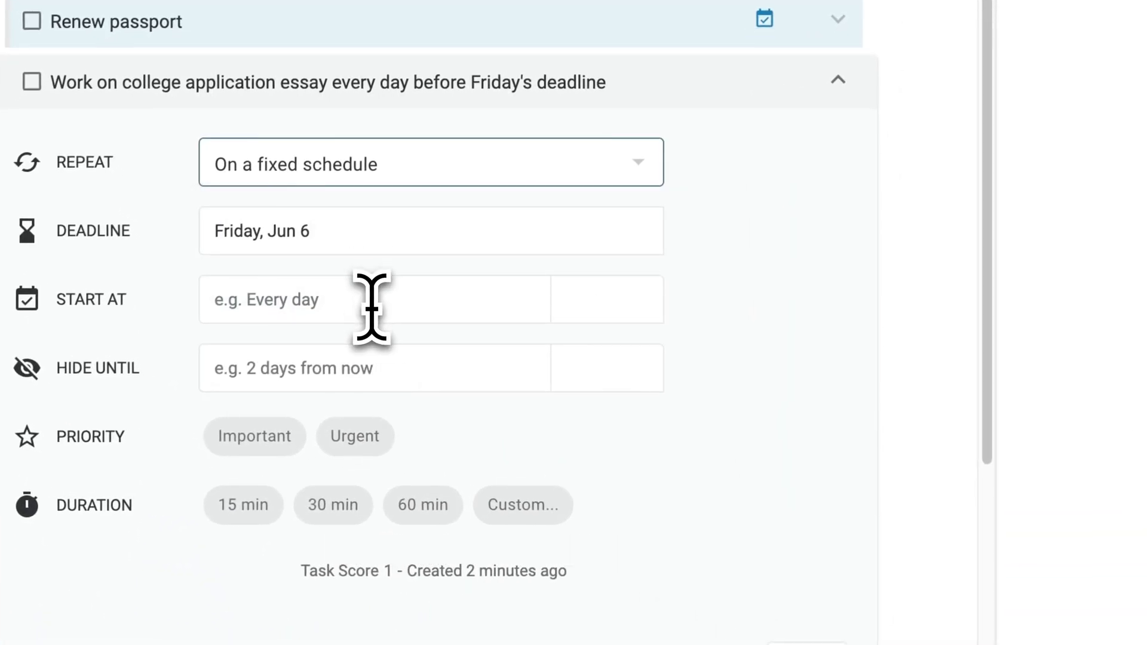
# Start the essay task every day at 8:00 pm with a 60-minute duration
pyautogui.write('every day')
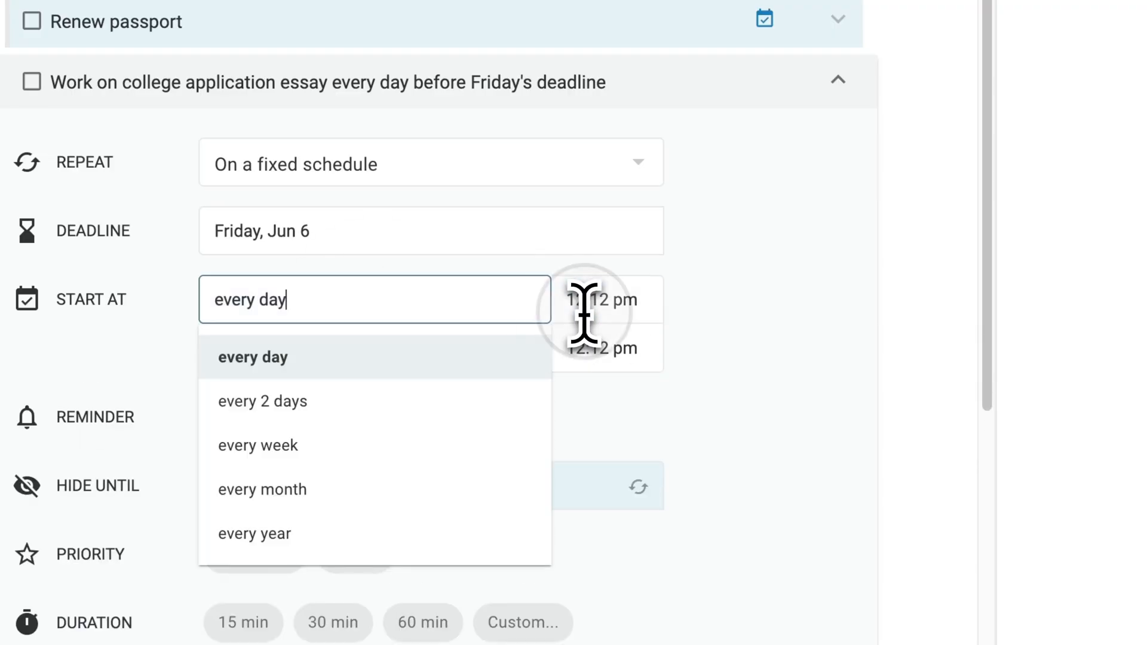
pyautogui.click(252, 357)
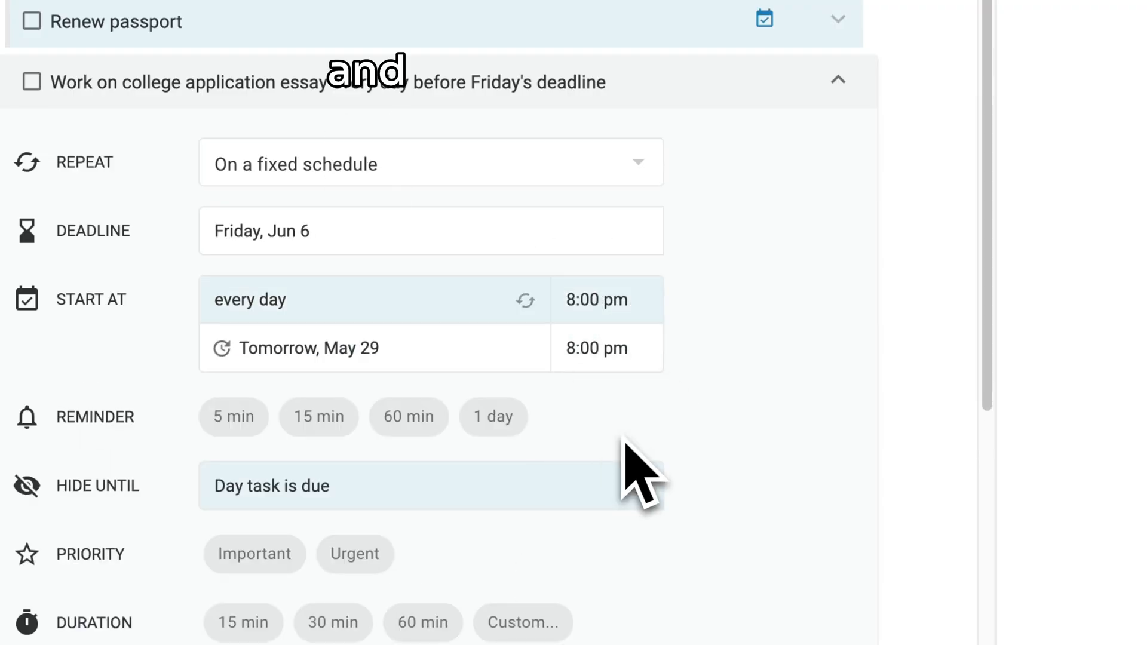
pyautogui.moveTo(575, 450)
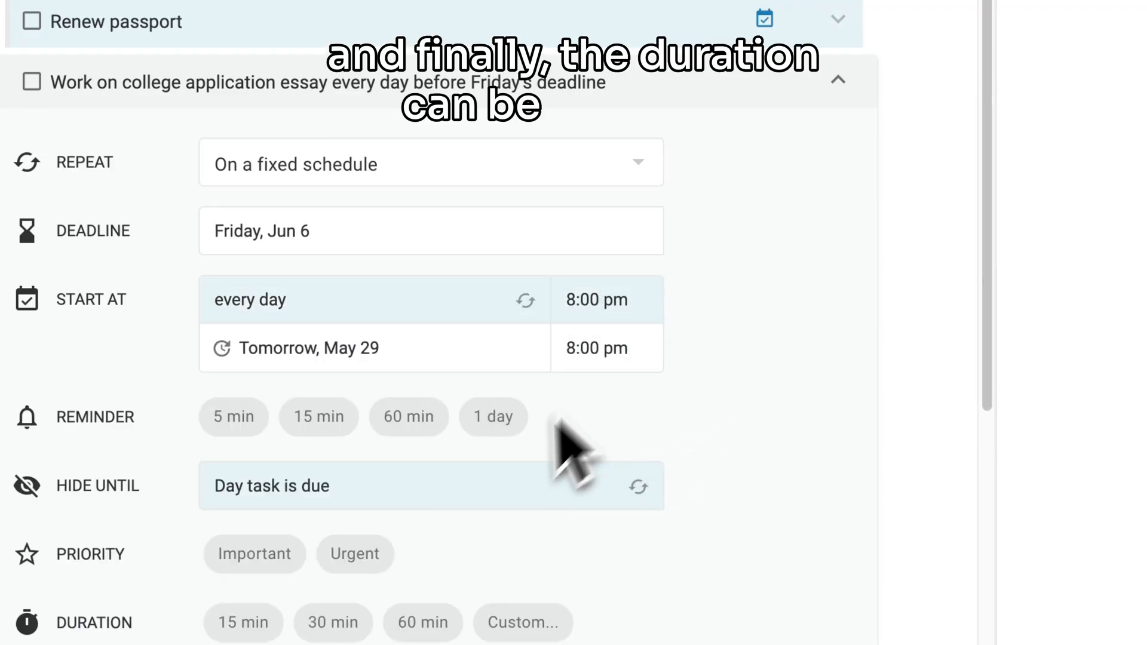
pyautogui.click(422, 622)
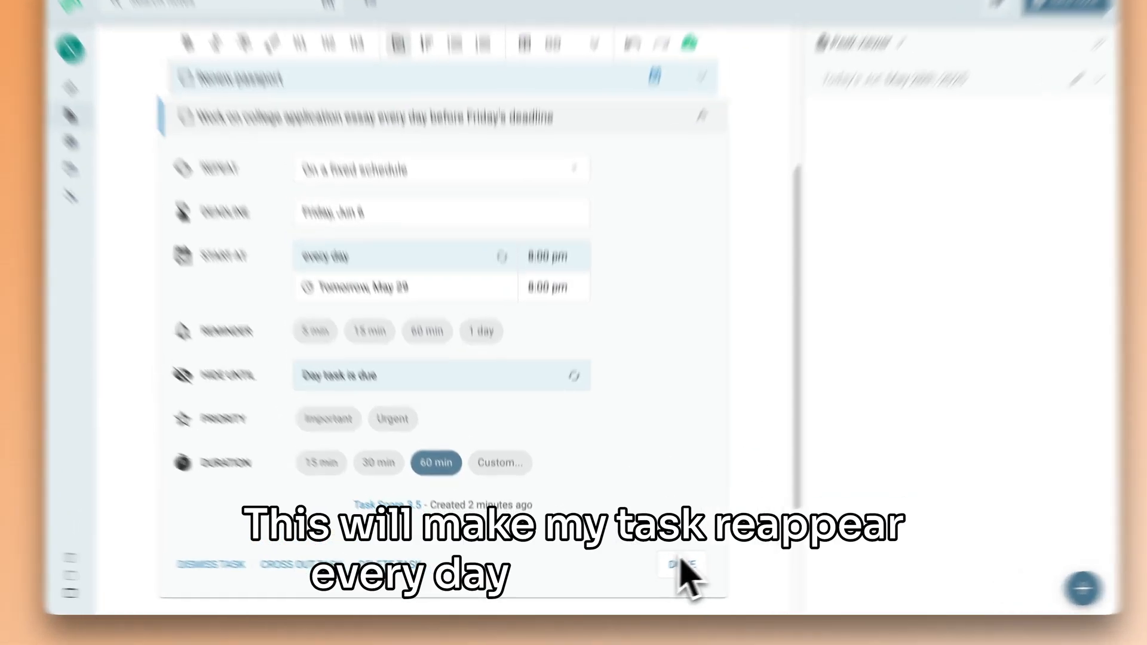
# Save the essay task and find it in All tasks under Thursday, May 29 2025 at 8:00 PM
pyautogui.click(680, 566)
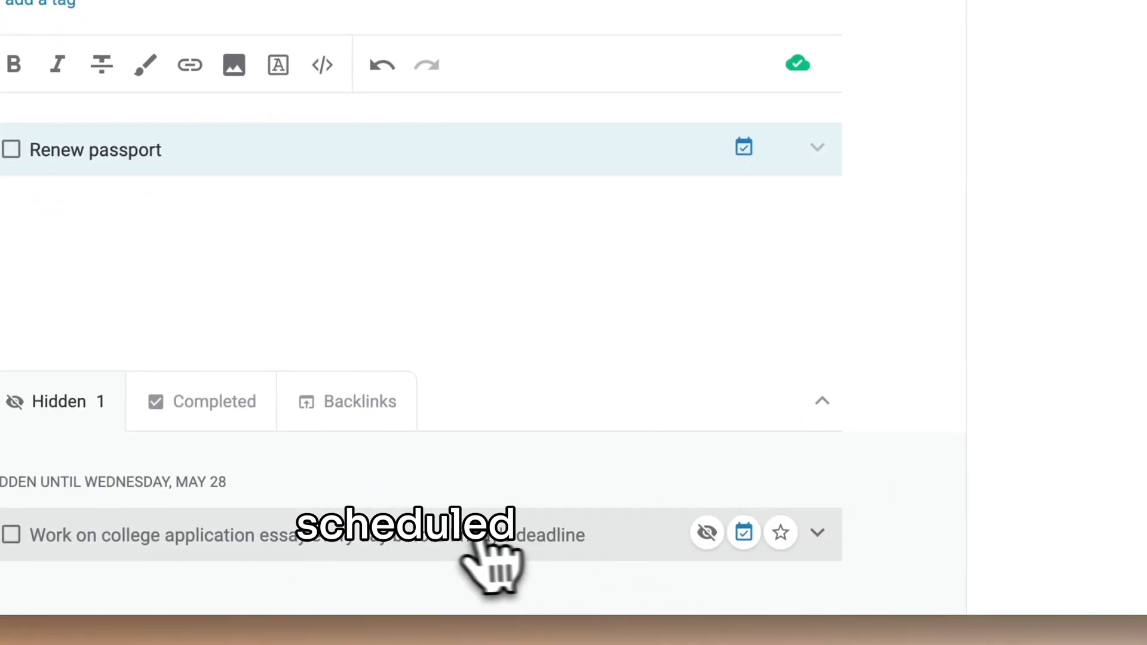
pyautogui.click(69, 220)
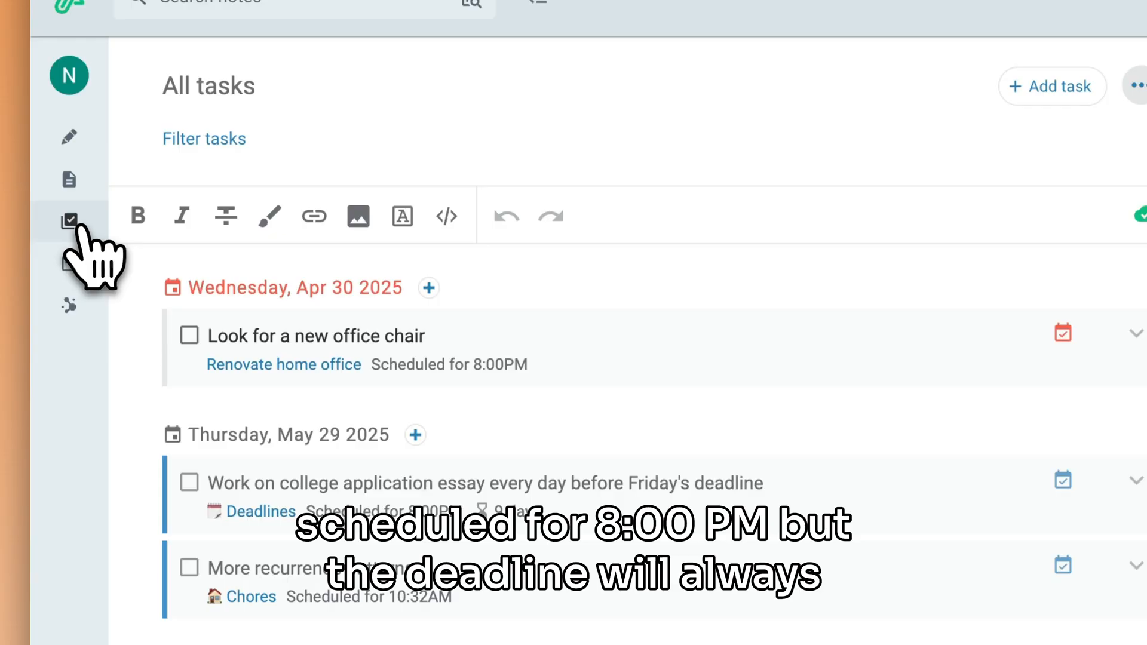
pyautogui.scroll(-3)
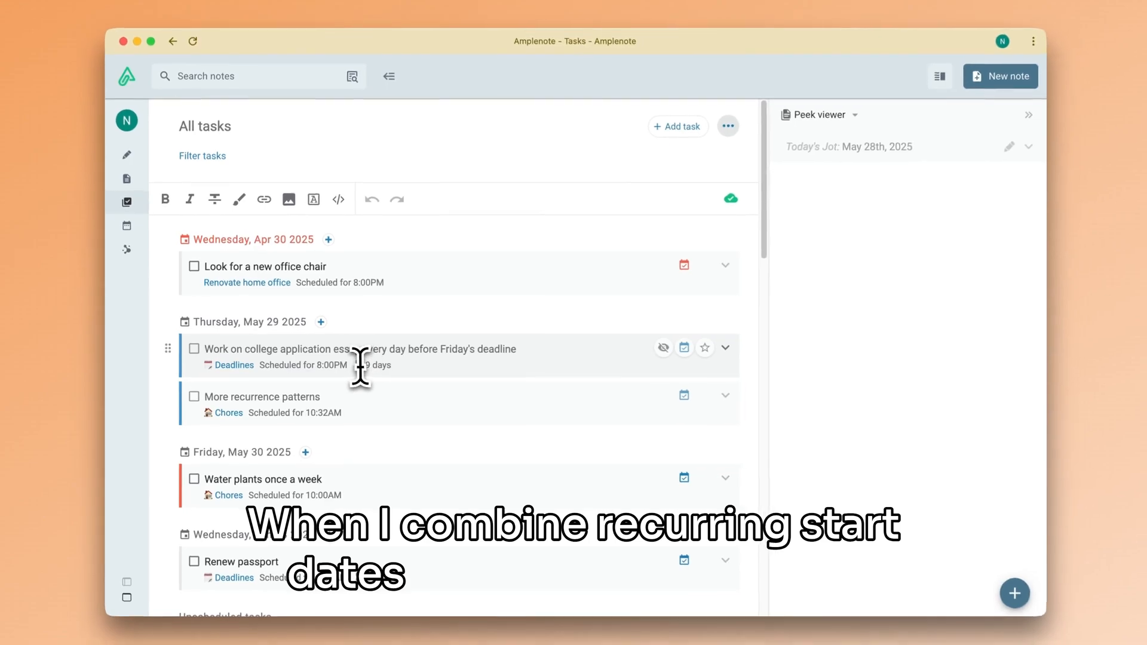
pyautogui.moveTo(330, 395)
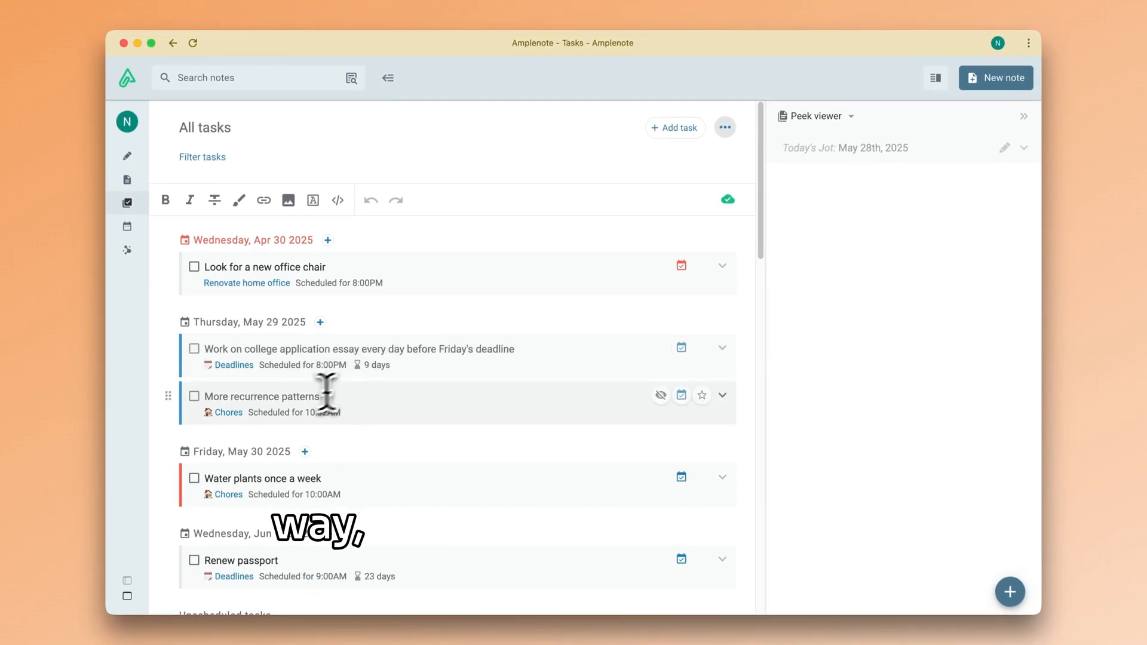